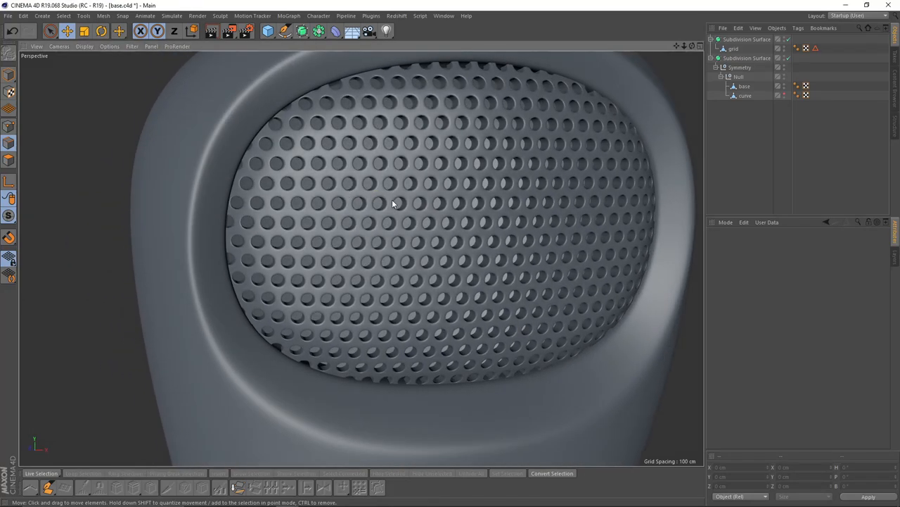
Orbit the finished speaker for reference, then add a 2x2-segment Plane and make it editable
{"action": "left_click_drag", "start_coordinate": [394, 204], "coordinate": [382, 188]}
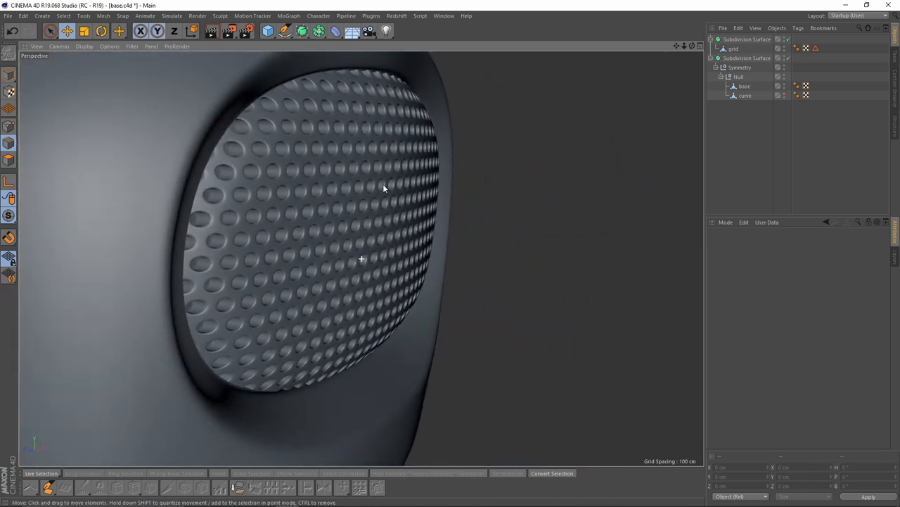
{"action": "left_click_drag", "start_coordinate": [382, 189], "coordinate": [303, 176]}
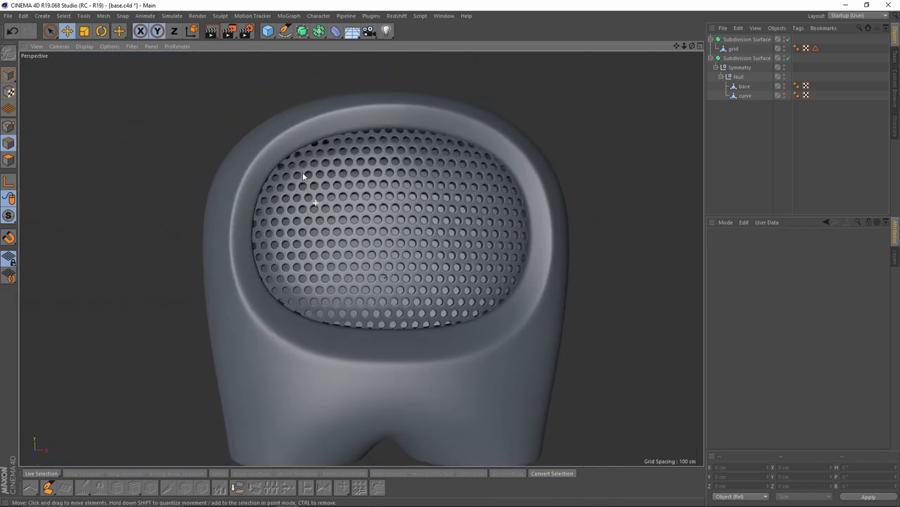
{"action": "scroll", "scroll_direction": "down", "scroll_amount": 3}
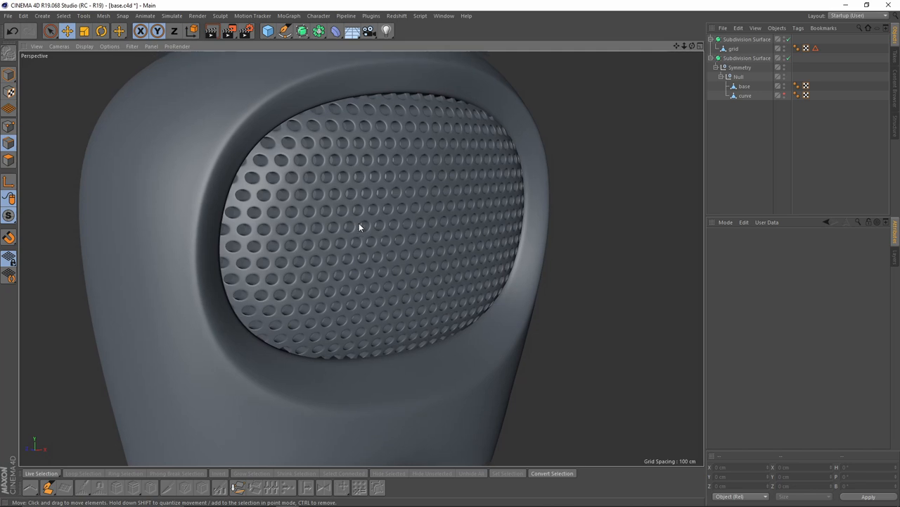
{"action": "left_click", "coordinate": [747, 40]}
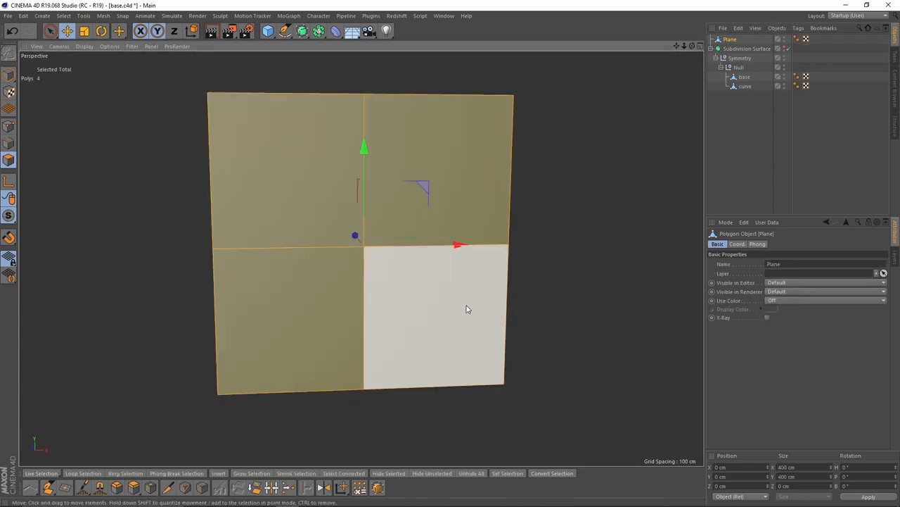
Bevel the plane's centre point into an octagon and delete the inner polygons to open the hole
{"action": "left_click", "coordinate": [149, 487]}
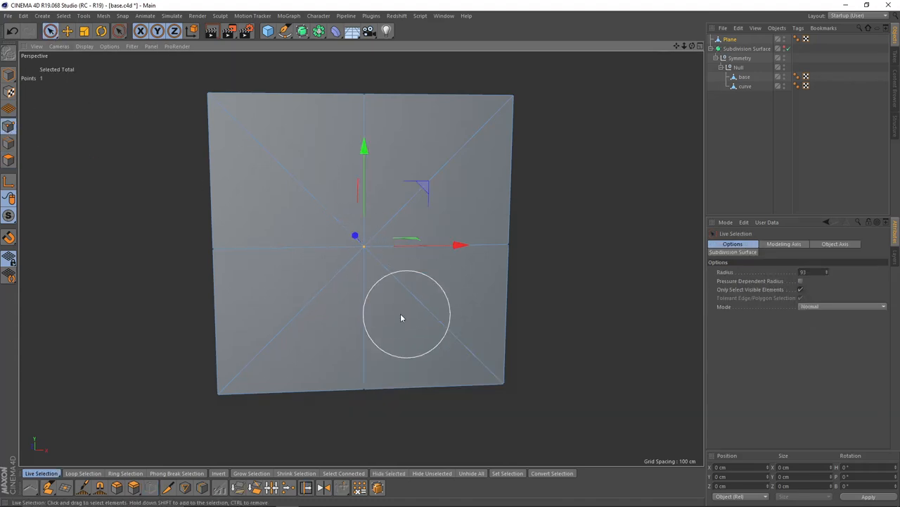
{"action": "right_click", "coordinate": [401, 317]}
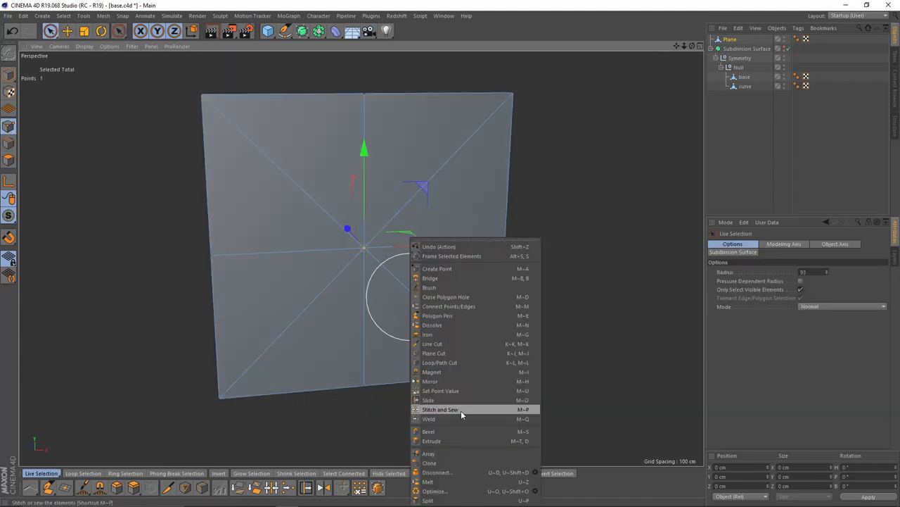
{"action": "mouse_move", "coordinate": [436, 430]}
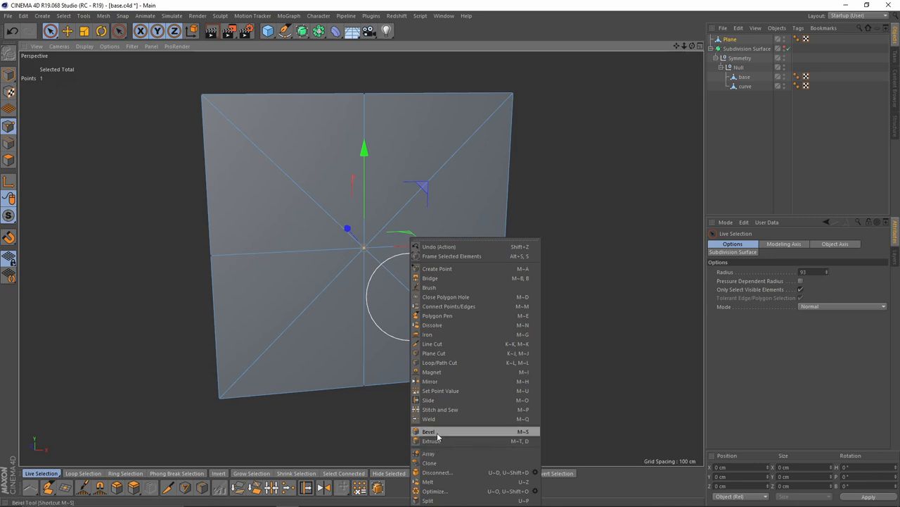
{"action": "left_click", "coordinate": [428, 431]}
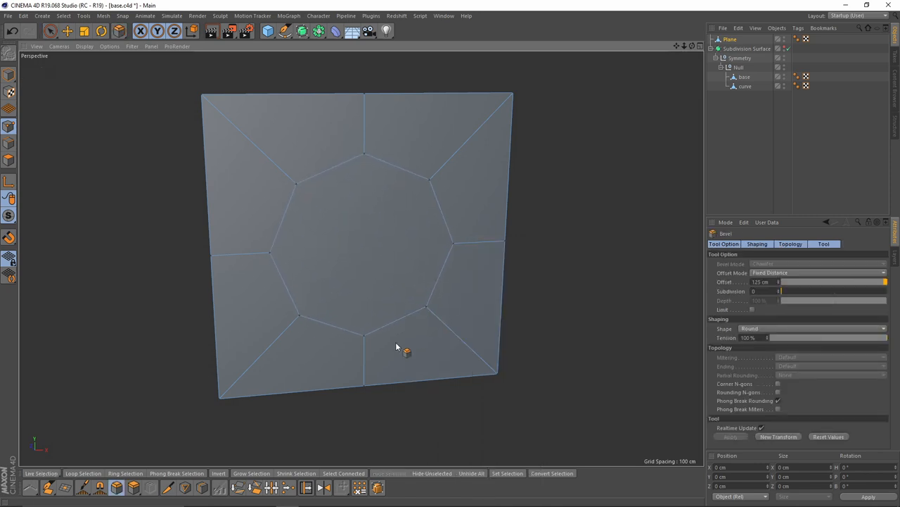
{"action": "left_click", "coordinate": [67, 31]}
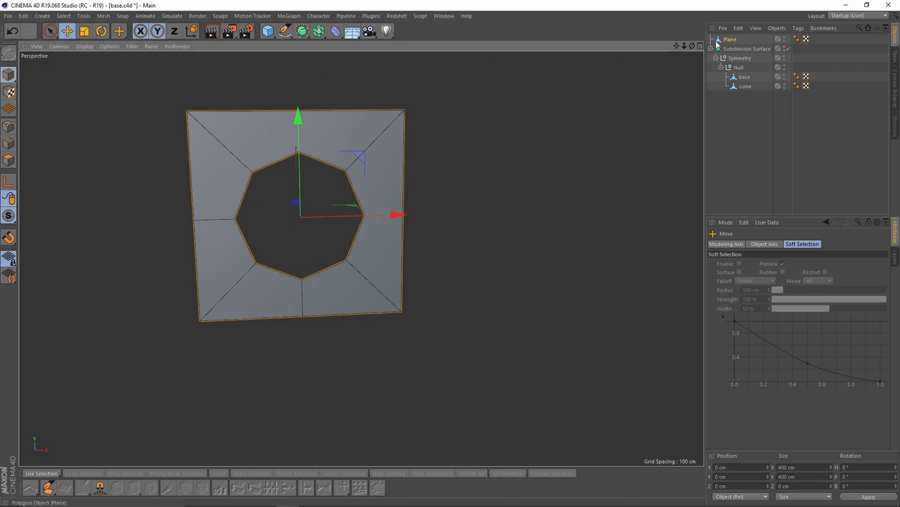
Put the holed plane in a Linear Cloner and stretch it into a long strip of holes
{"action": "left_click", "coordinate": [290, 16]}
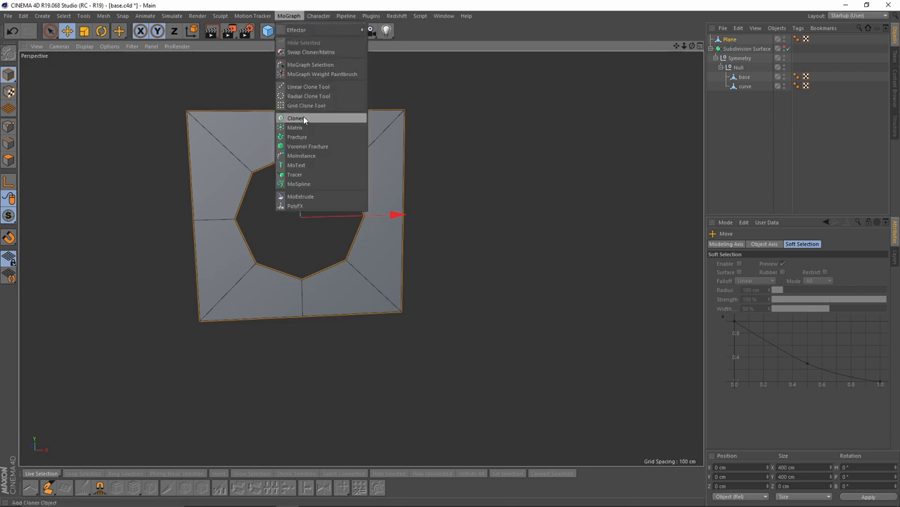
{"action": "left_click", "coordinate": [294, 118]}
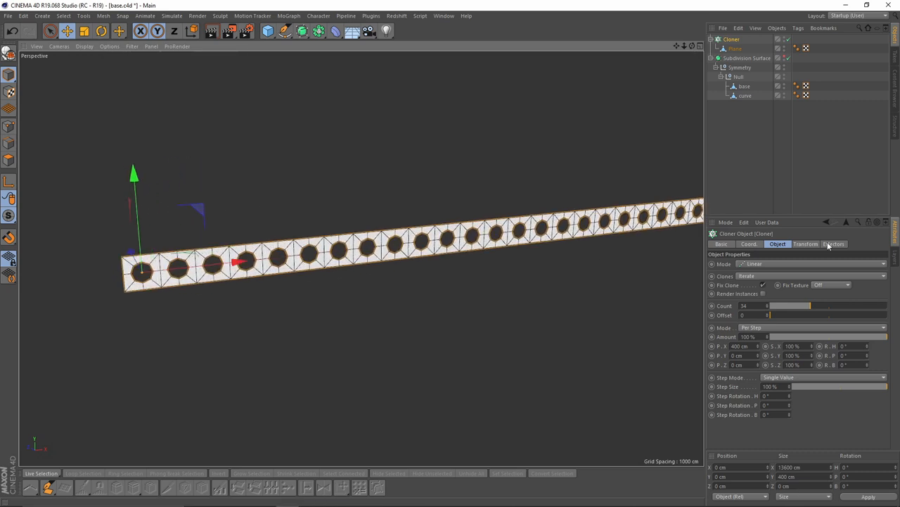
{"action": "left_click", "coordinate": [805, 243]}
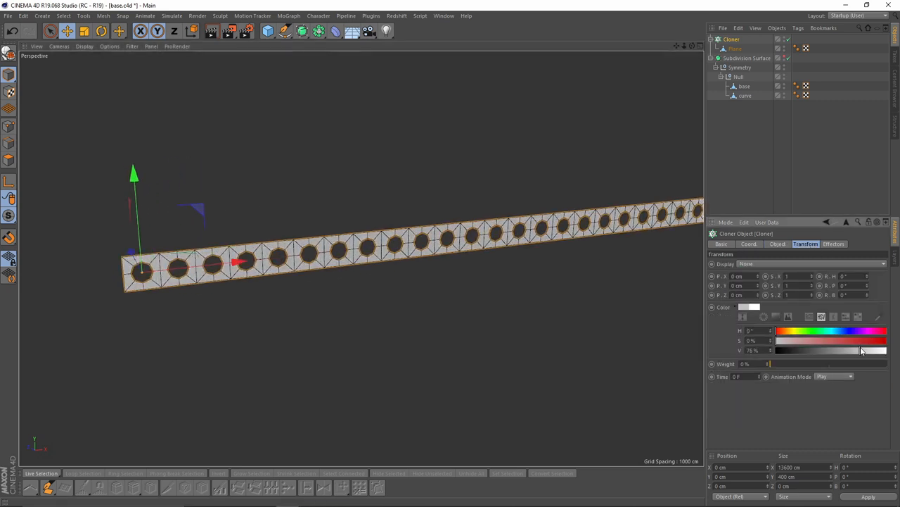
{"action": "left_click_drag", "start_coordinate": [858, 350], "coordinate": [833, 350]}
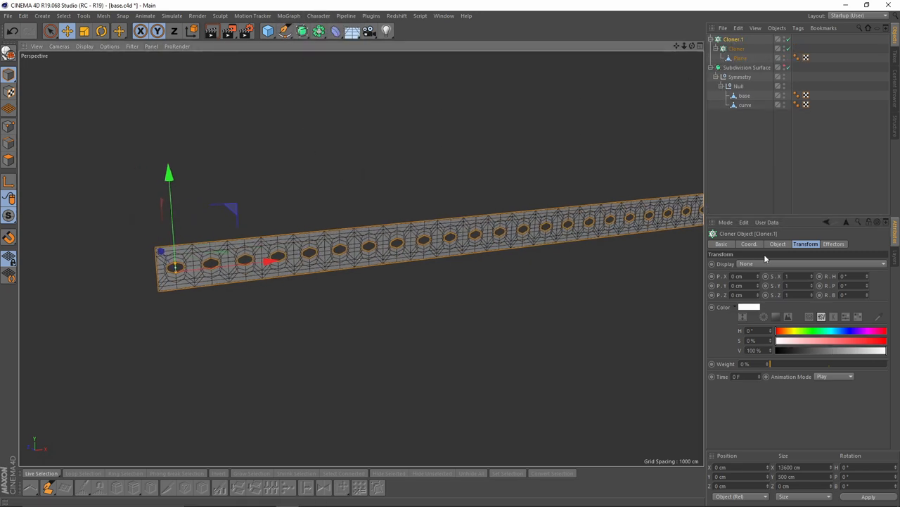
Nest a second Cloner with Count 2 and offsets 337, 400 and 200 to form two staggered rows
{"action": "left_click", "coordinate": [777, 243]}
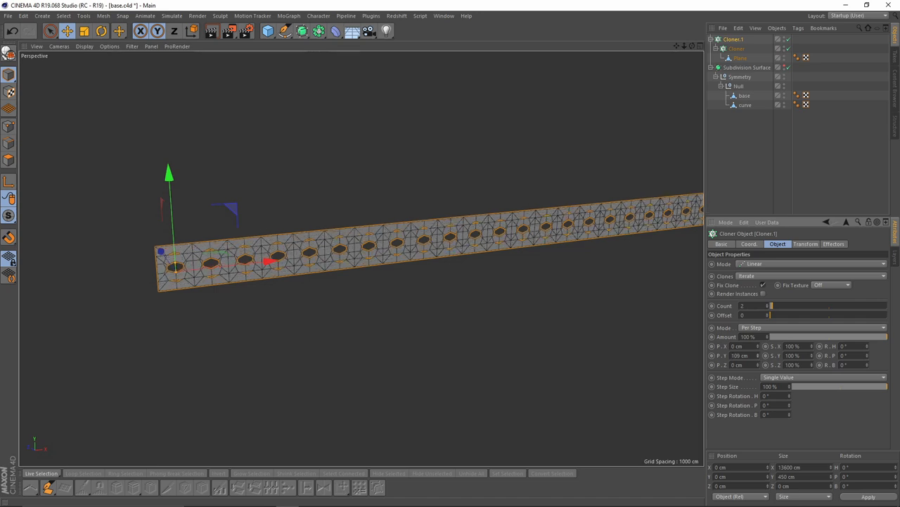
{"action": "type", "text": "337"}
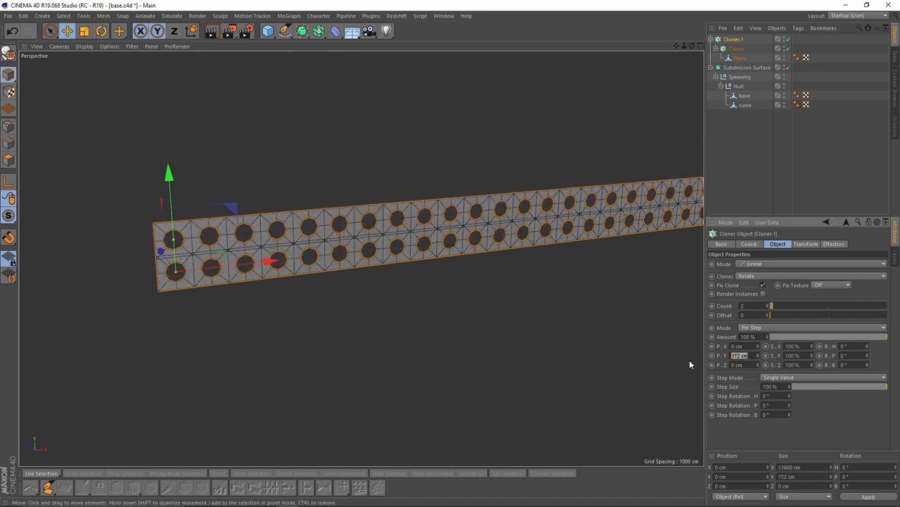
{"action": "type", "text": "400"}
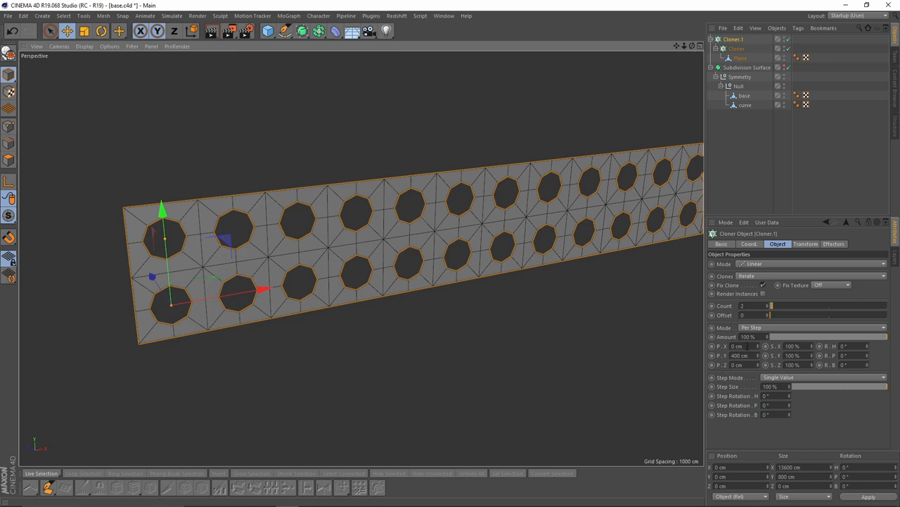
{"action": "left_click", "coordinate": [746, 346]}
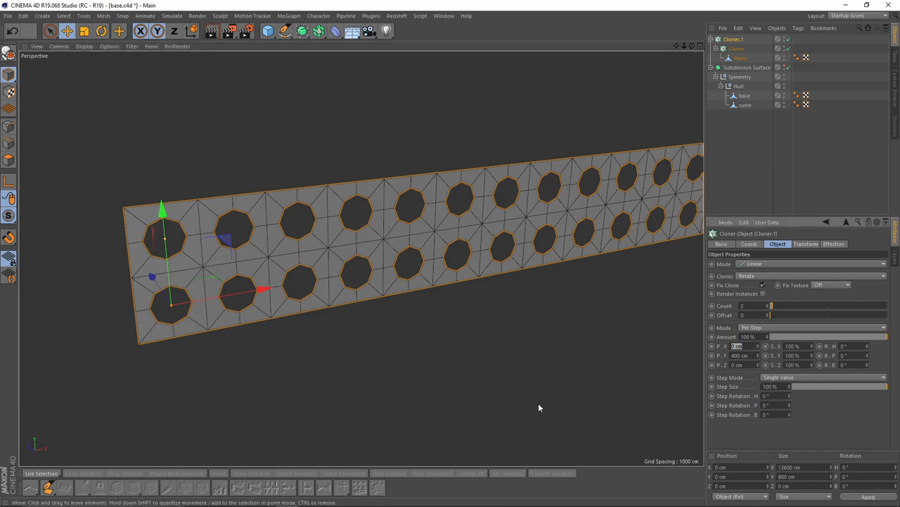
{"action": "type", "text": "200"}
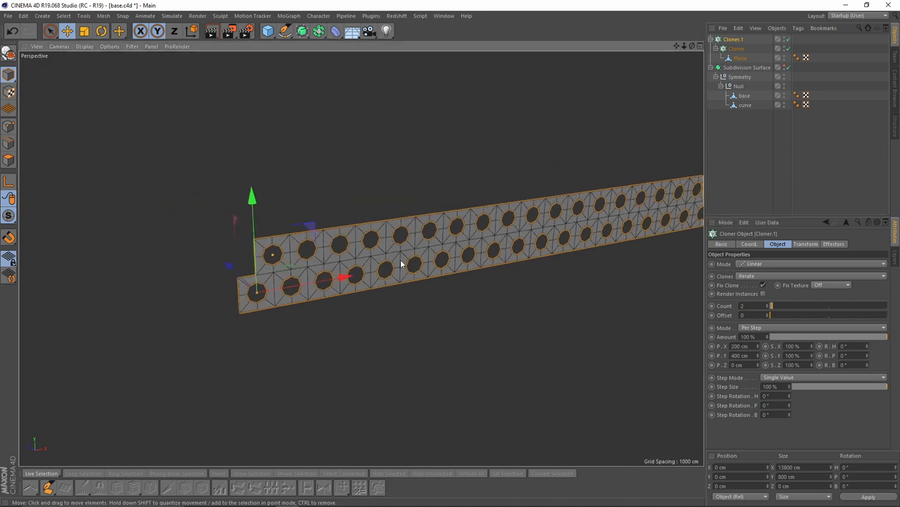
{"action": "left_click", "coordinate": [289, 16]}
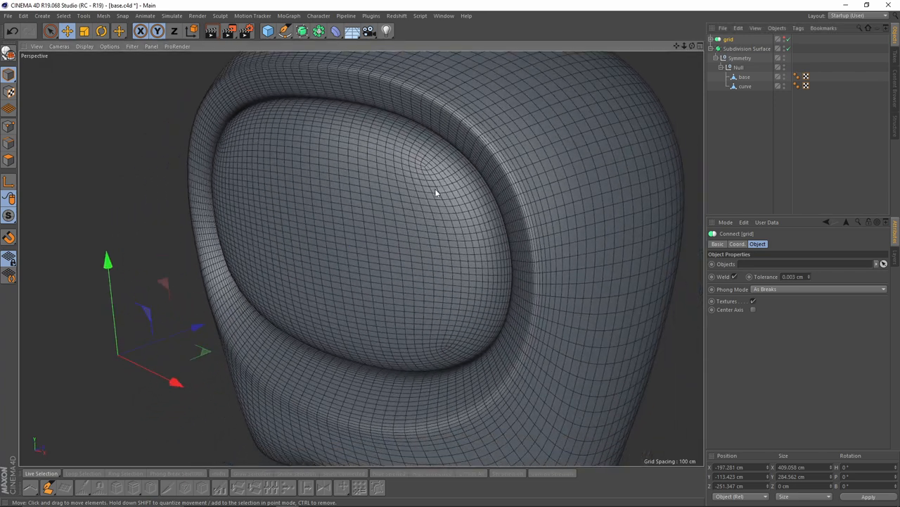
Split off the speaker's front panel as surface_target and subdivide it into a dense curved patch
{"action": "left_click_drag", "start_coordinate": [436, 194], "coordinate": [331, 246]}
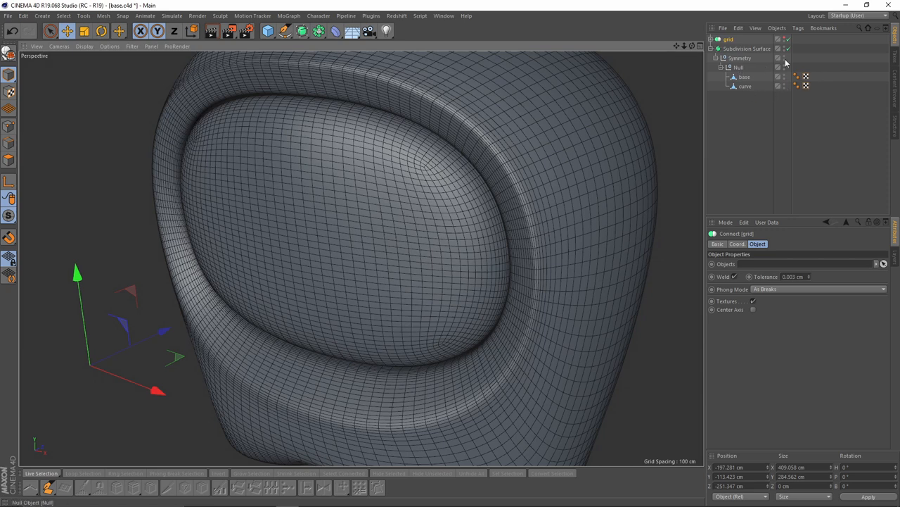
{"action": "left_click", "coordinate": [778, 48]}
{"action": "type", "text": "surface"}
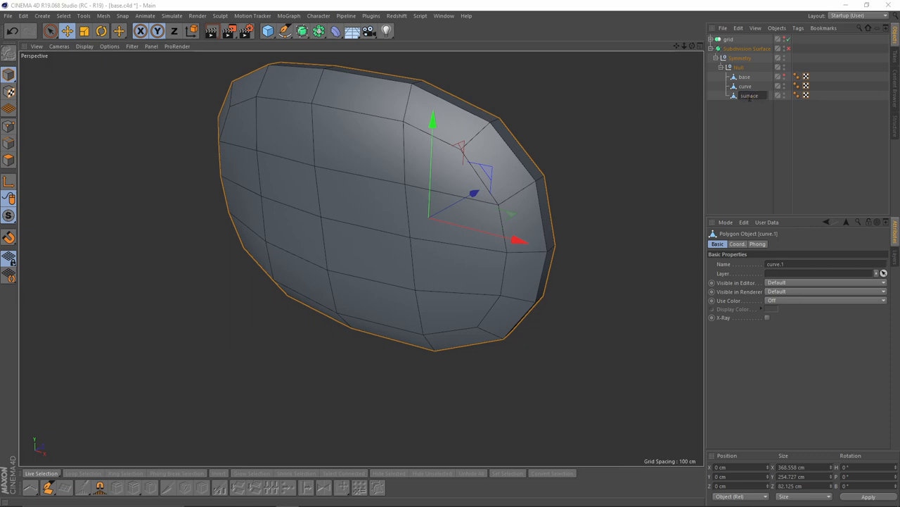
{"action": "type", "text": "ice_target"}
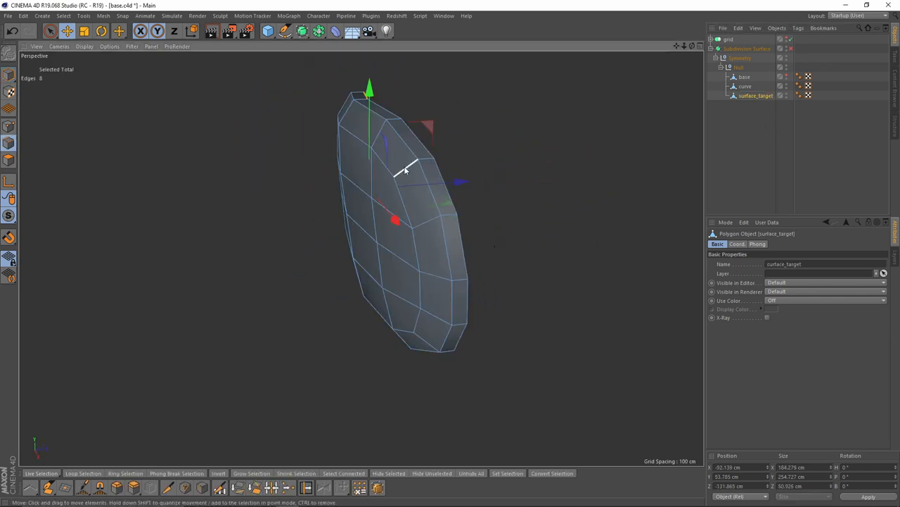
{"action": "left_click_drag", "start_coordinate": [405, 169], "coordinate": [431, 219]}
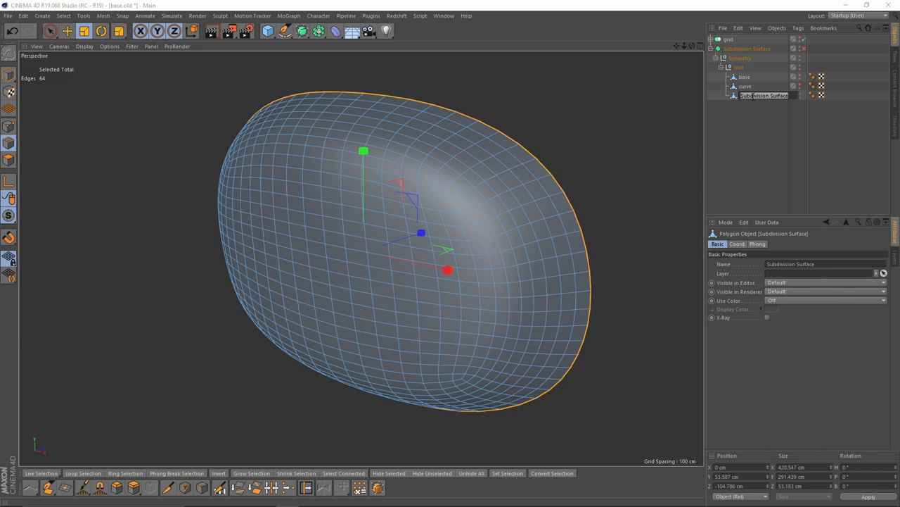
{"action": "type", "text": "surface_target"}
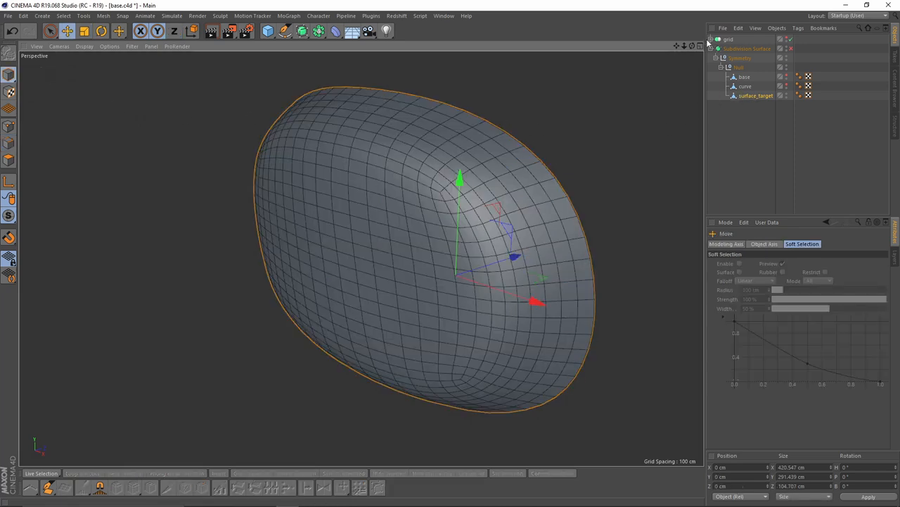
Duplicate surface_target, scale the copy flat along Z and set it beside the original
{"action": "left_click", "coordinate": [757, 96]}
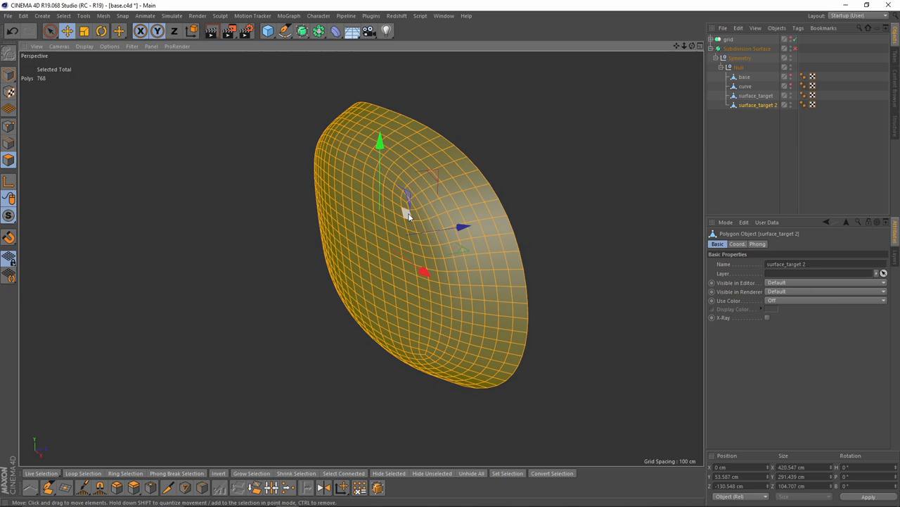
{"action": "mouse_move", "coordinate": [477, 211]}
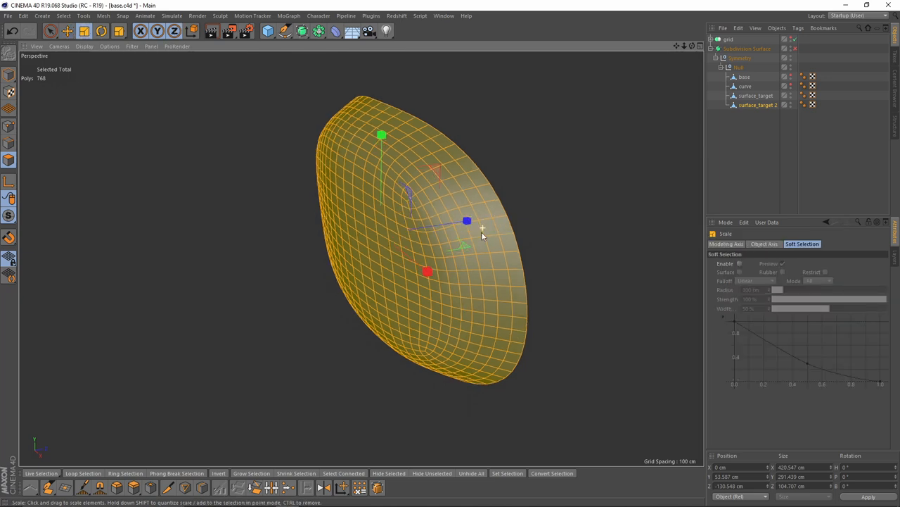
{"action": "left_click_drag", "start_coordinate": [468, 223], "coordinate": [411, 210]}
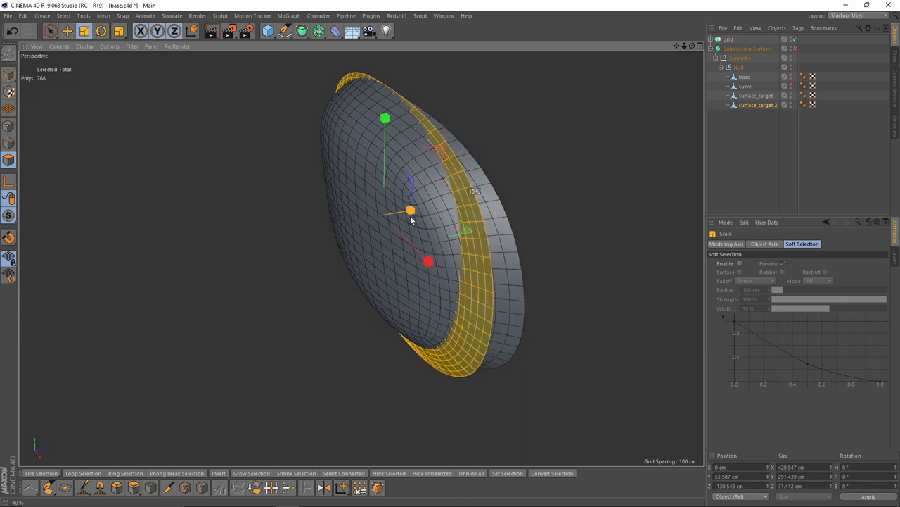
{"action": "left_click", "coordinate": [68, 31]}
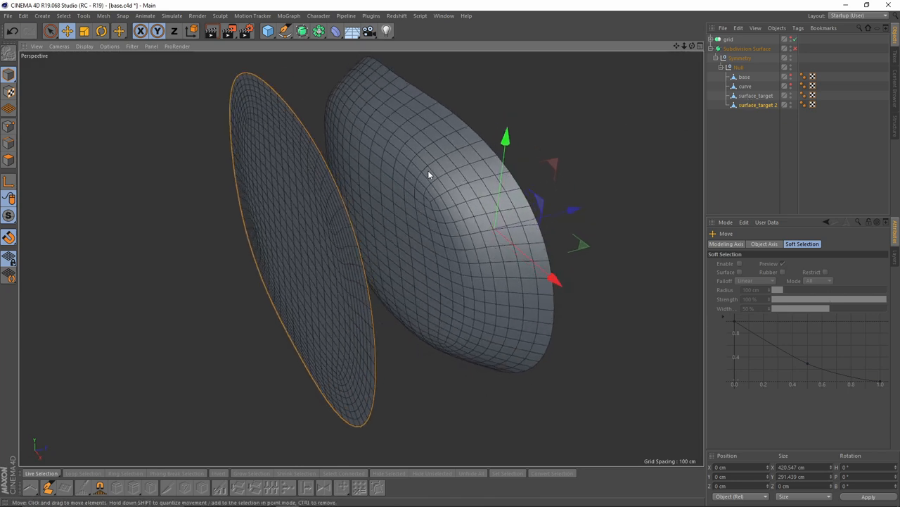
Add a Pose Morph tag to surface_target with the flattened copy as an absolute pose
{"action": "right_click", "coordinate": [757, 96]}
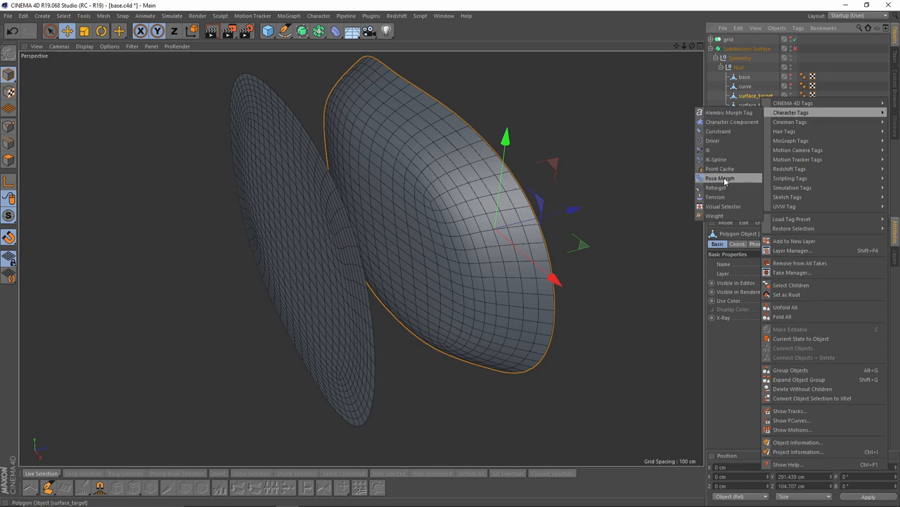
{"action": "left_click", "coordinate": [719, 177]}
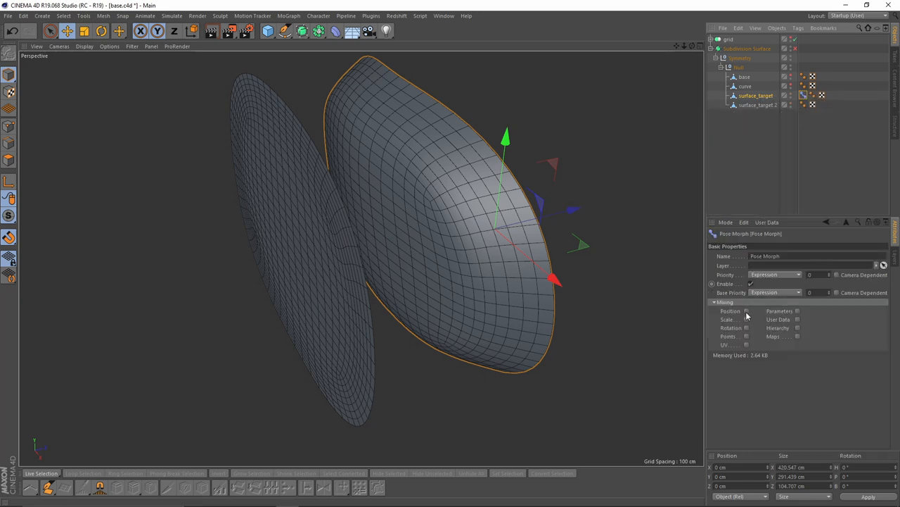
{"action": "left_click", "coordinate": [745, 243]}
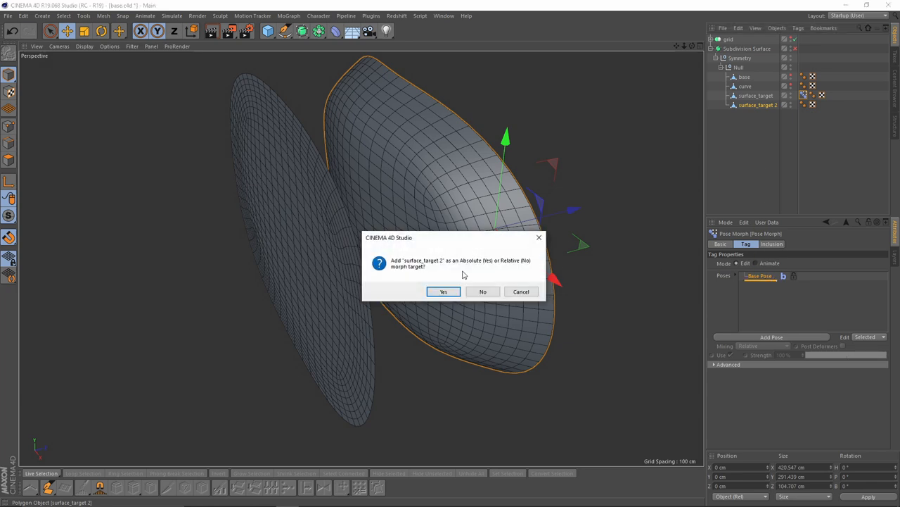
{"action": "left_click", "coordinate": [443, 292]}
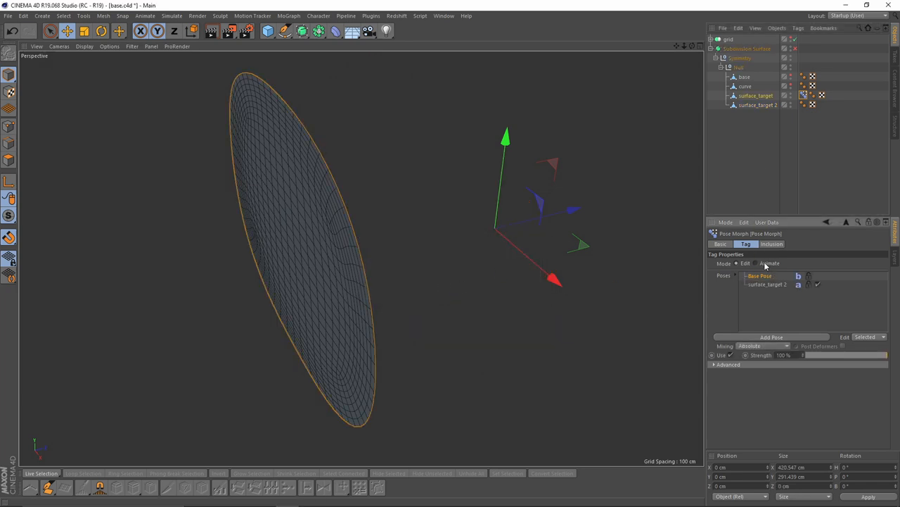
Switch the Pose Morph to Animate mode and drag the pose strength slider
{"action": "left_click", "coordinate": [770, 263]}
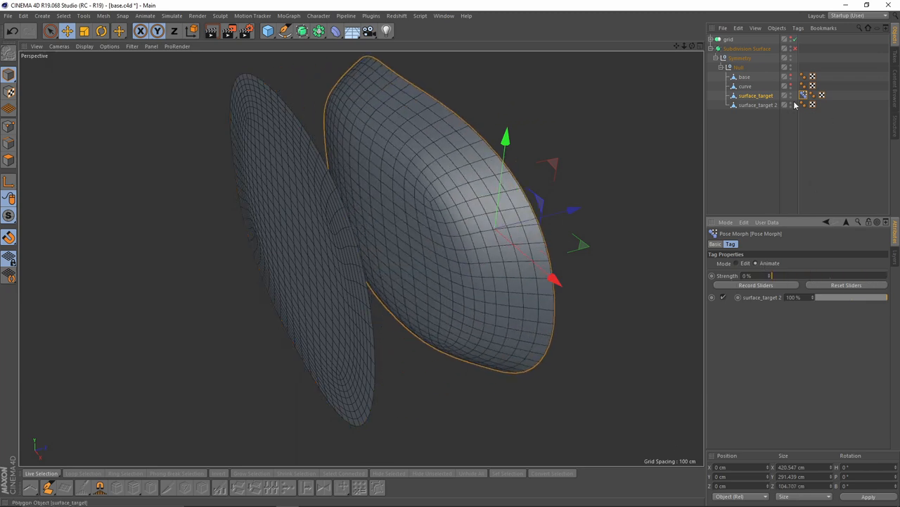
{"action": "left_click", "coordinate": [757, 96]}
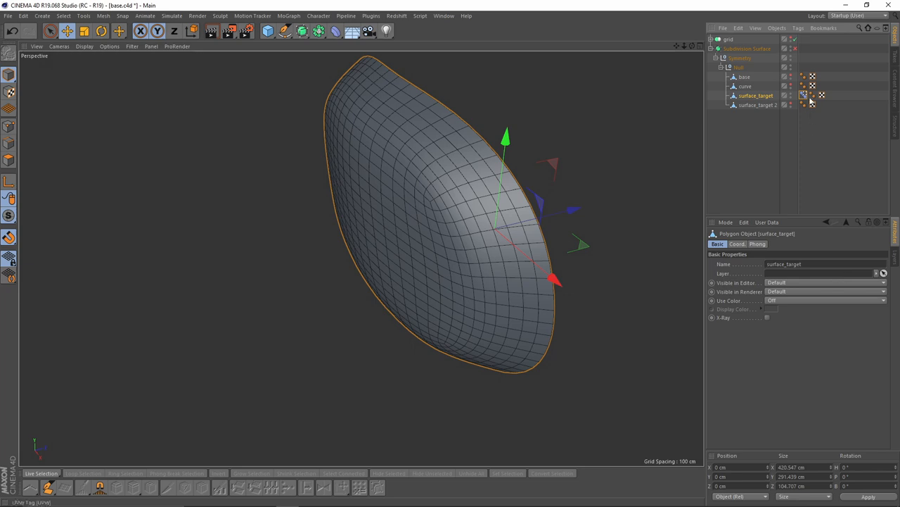
{"action": "left_click", "coordinate": [813, 95]}
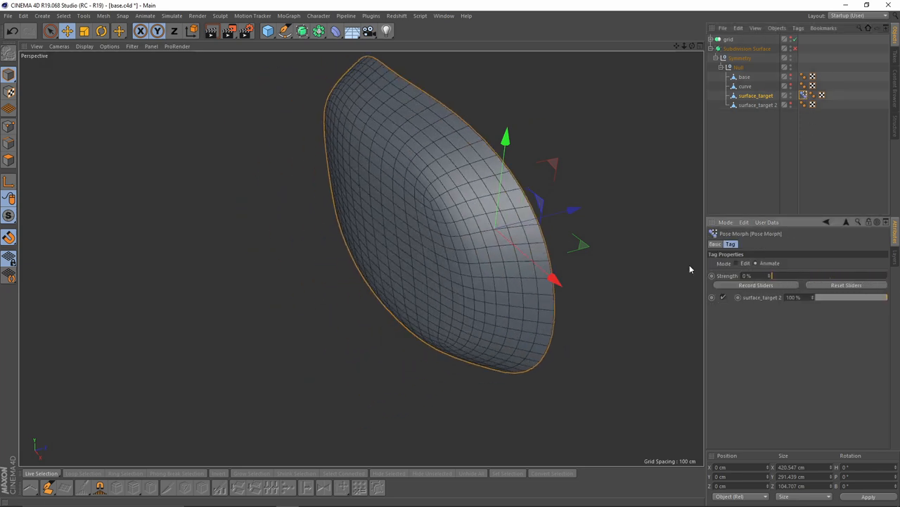
{"action": "left_click_drag", "start_coordinate": [771, 274], "coordinate": [887, 275]}
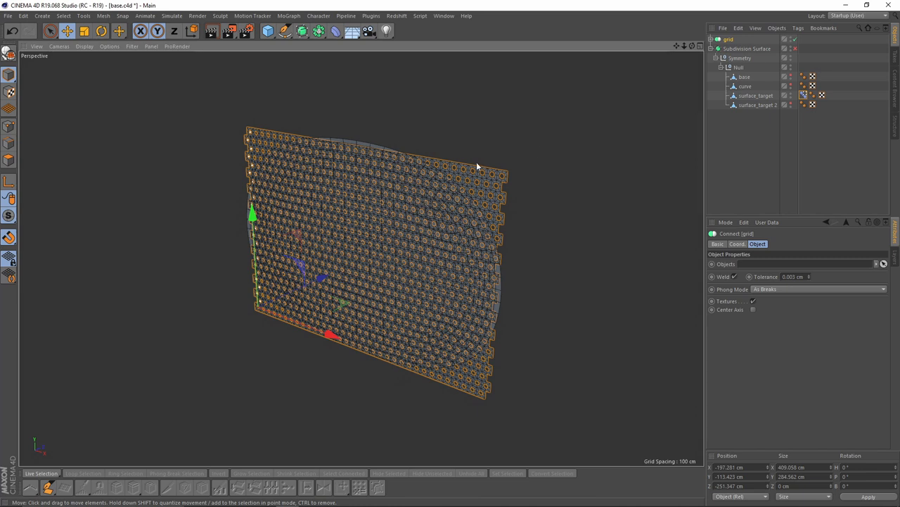
{"action": "mouse_move", "coordinate": [569, 155]}
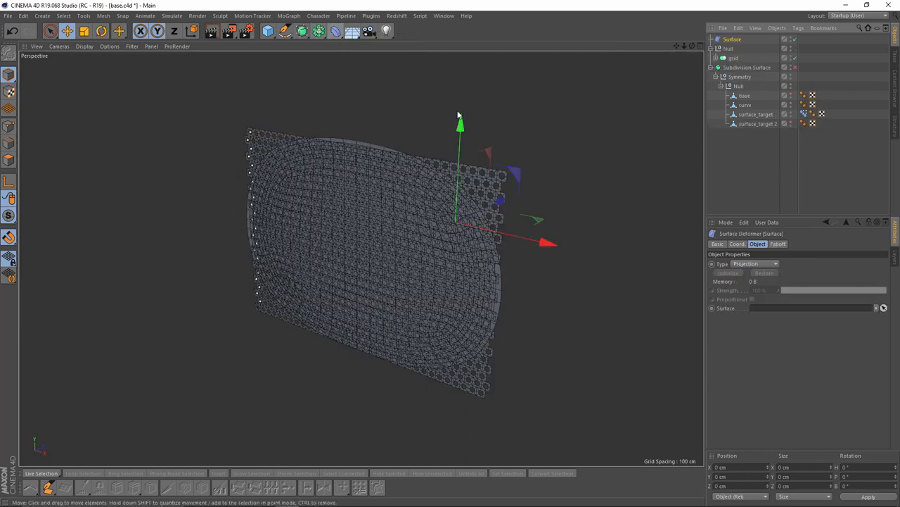
Group a Projection-type Surface deformer with the hex grid and initialize it on surface_target
{"action": "left_click_drag", "start_coordinate": [459, 126], "coordinate": [424, 127]}
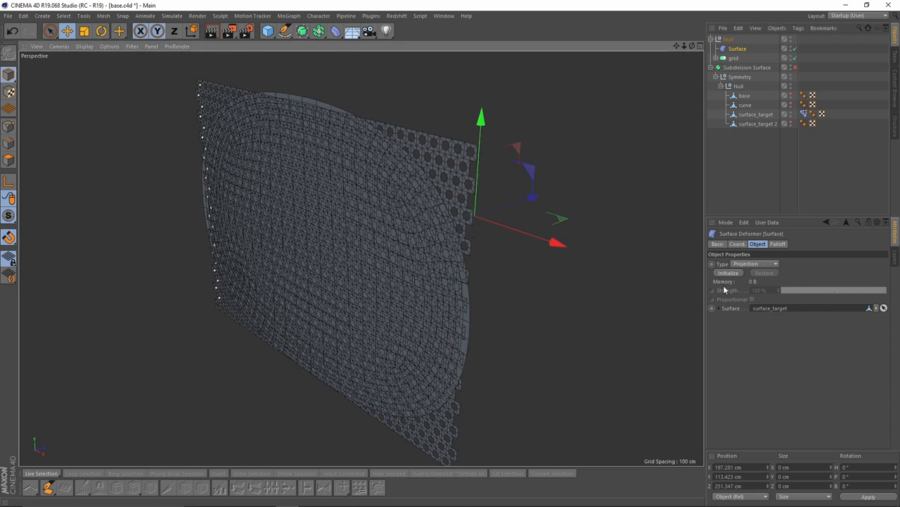
{"action": "mouse_move", "coordinate": [729, 276]}
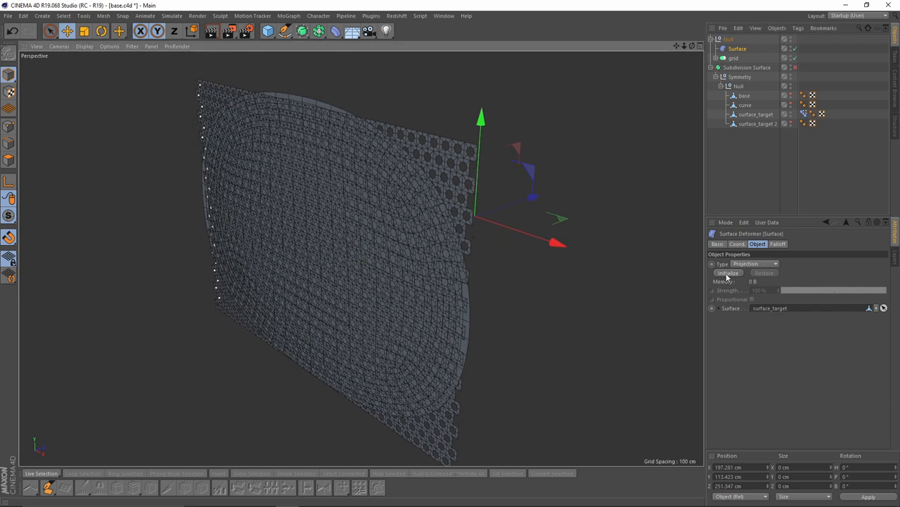
{"action": "left_click", "coordinate": [728, 273]}
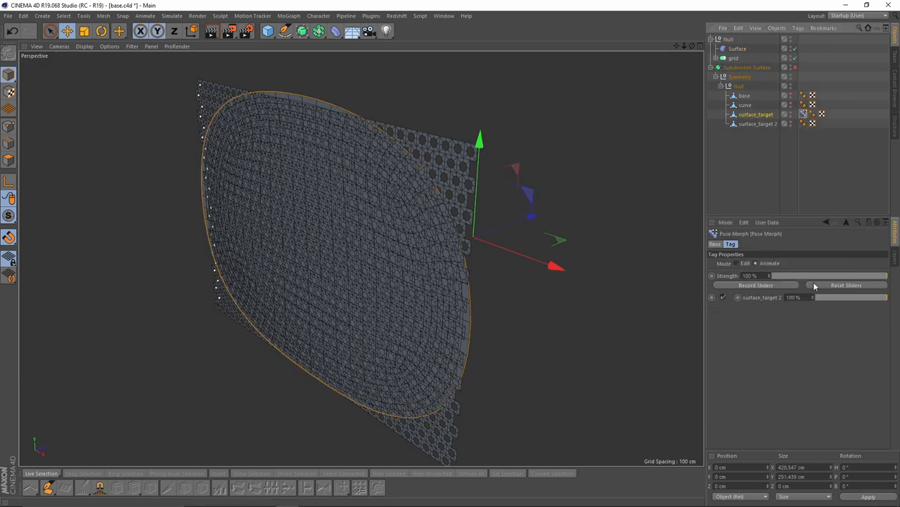
Drag the surface_target1 morph strength to 100% so the hole grid wraps across the curved front
{"action": "left_click_drag", "start_coordinate": [886, 275], "coordinate": [875, 274]}
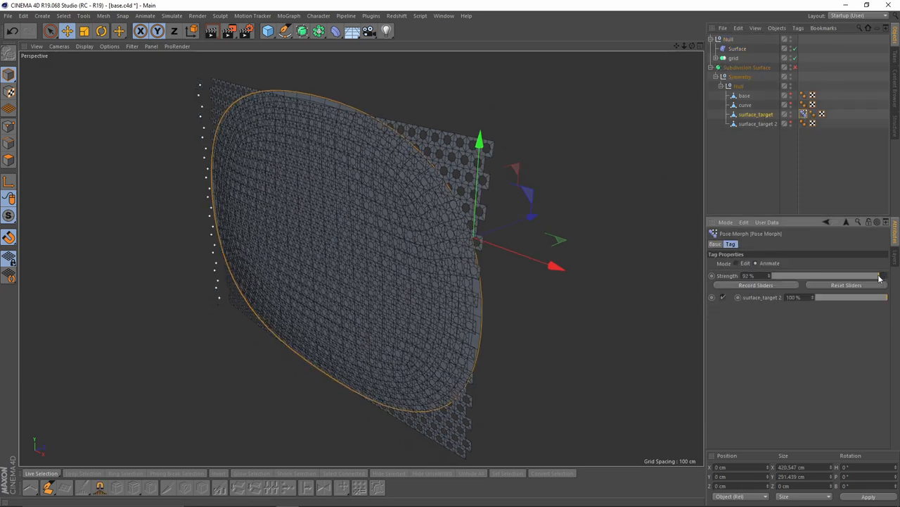
{"action": "left_click_drag", "start_coordinate": [879, 274], "coordinate": [771, 274]}
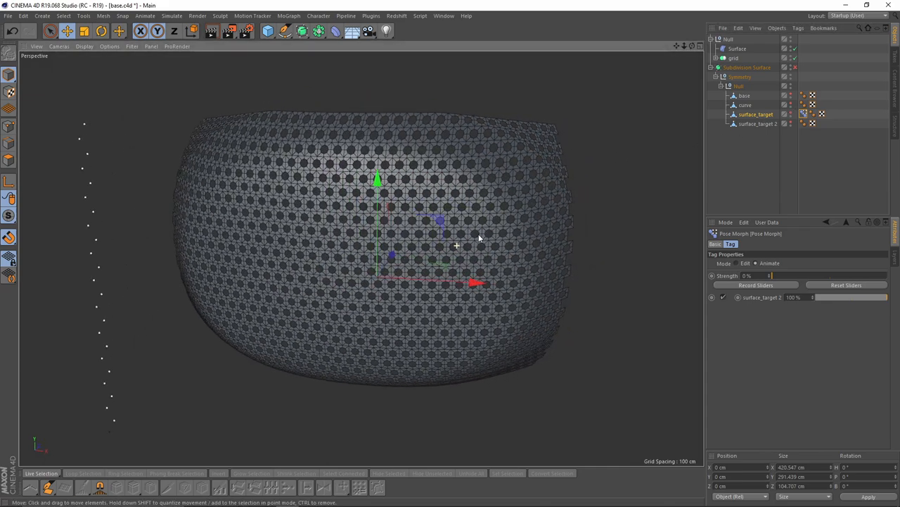
{"action": "scroll", "scroll_direction": "up", "scroll_amount": 3}
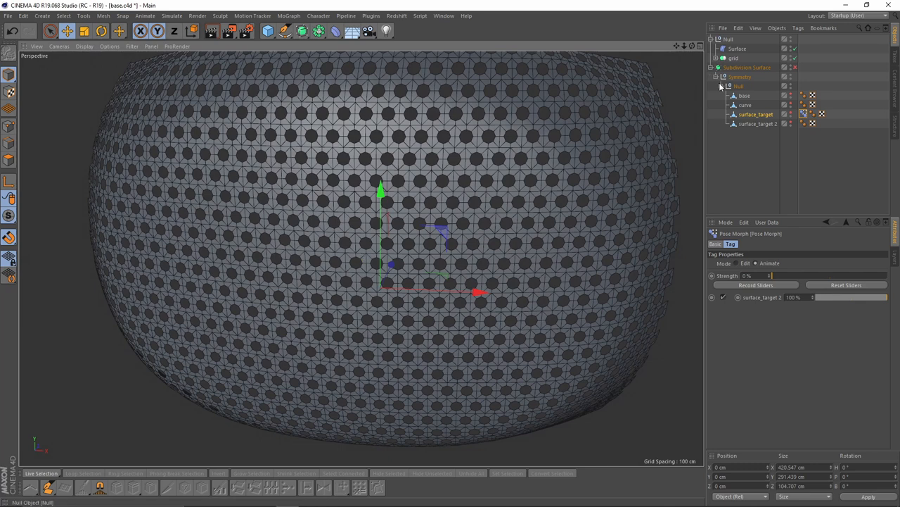
{"action": "mouse_move", "coordinate": [520, 152]}
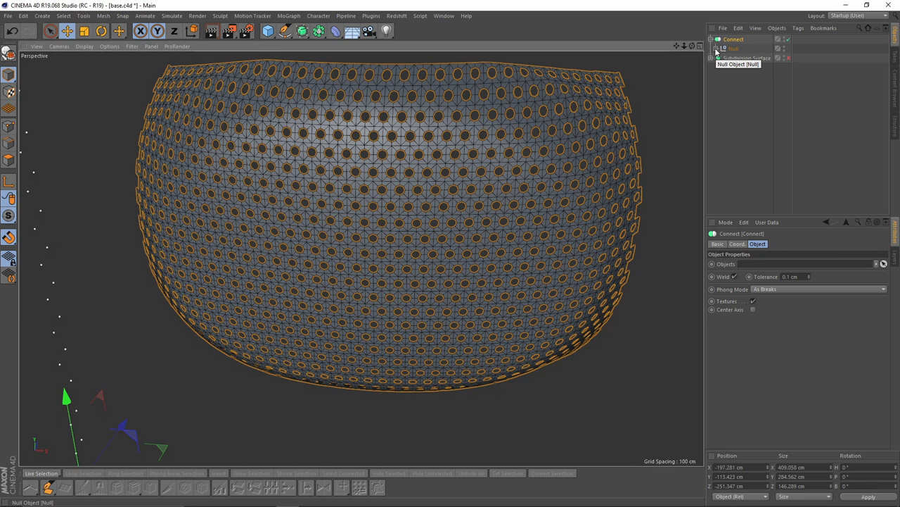
Convert the wrapped grid's Connect group to an editable mesh and store an Edge Selection tag
{"action": "left_click", "coordinate": [725, 48]}
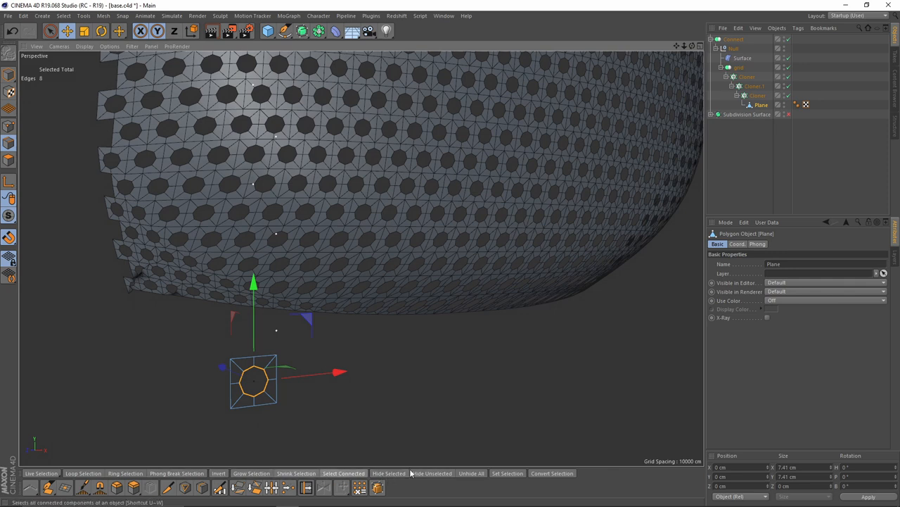
{"action": "left_click", "coordinate": [508, 473]}
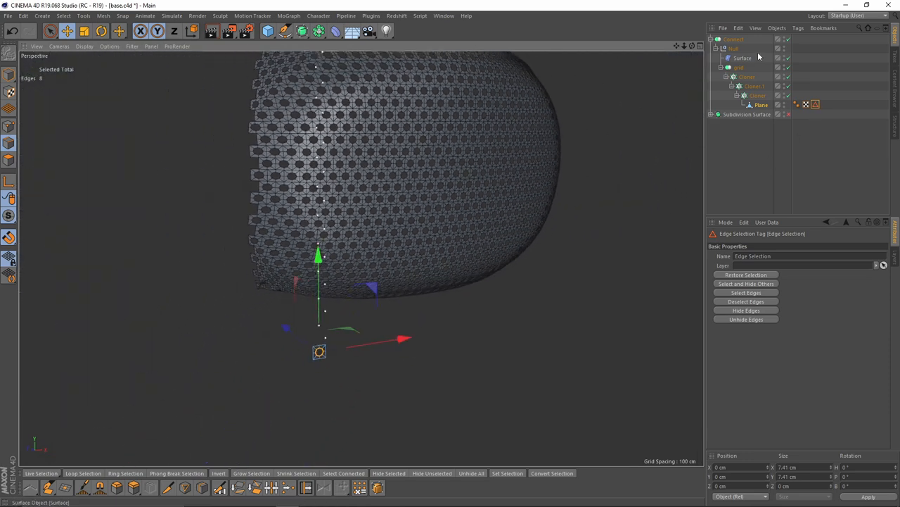
{"action": "left_click", "coordinate": [734, 39]}
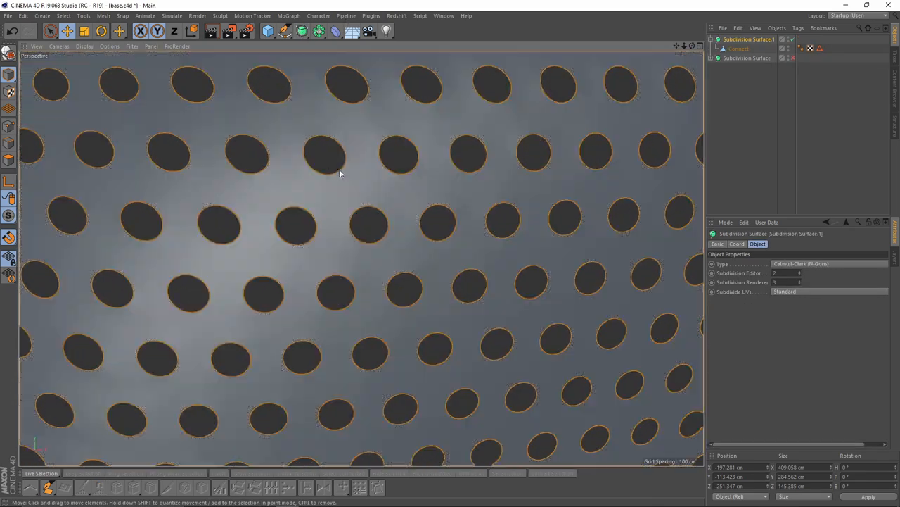
Add a Smoothing deformer under the Connect grille and adjust its Strength slider
{"action": "left_click_drag", "start_coordinate": [340, 175], "coordinate": [363, 259]}
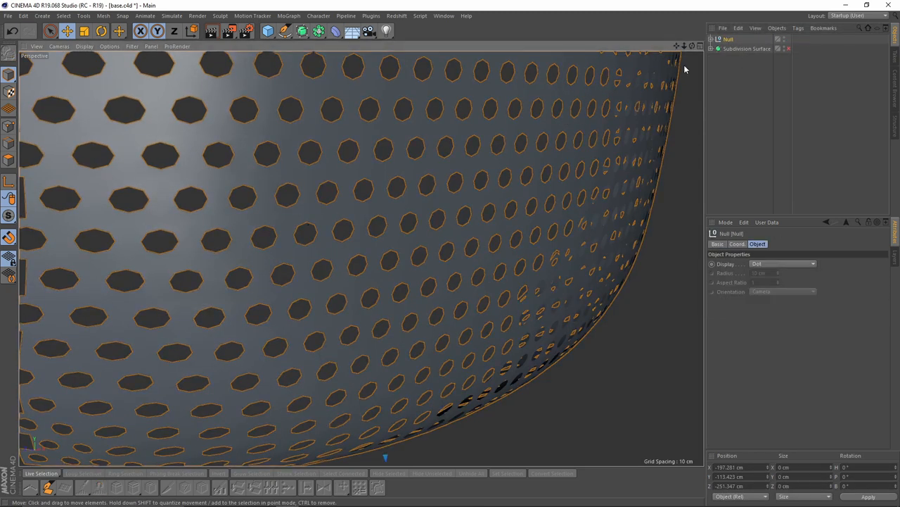
{"action": "left_click", "coordinate": [335, 31]}
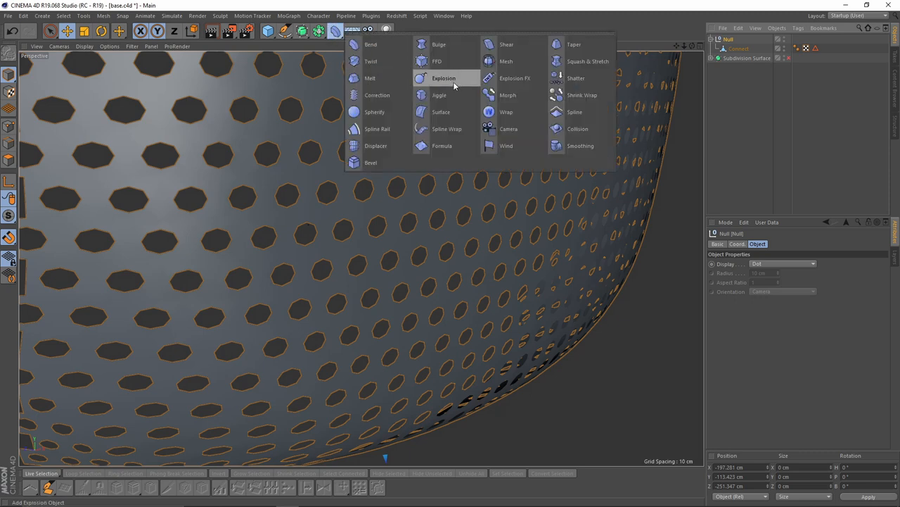
{"action": "left_click", "coordinate": [580, 145]}
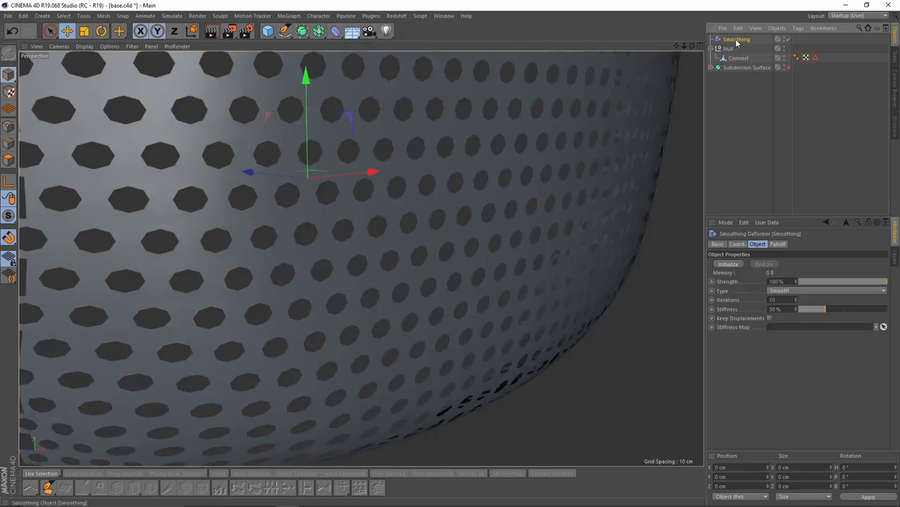
{"action": "mouse_move", "coordinate": [743, 59]}
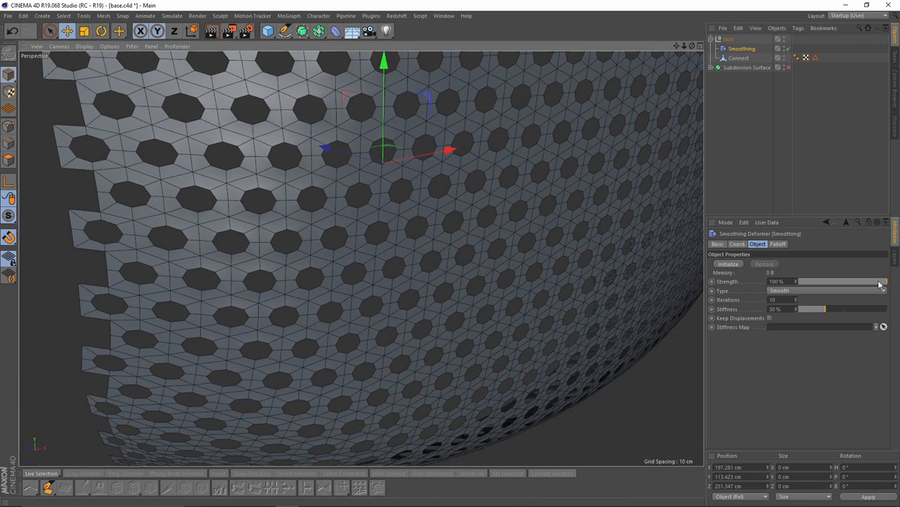
{"action": "left_click_drag", "start_coordinate": [879, 281], "coordinate": [795, 281]}
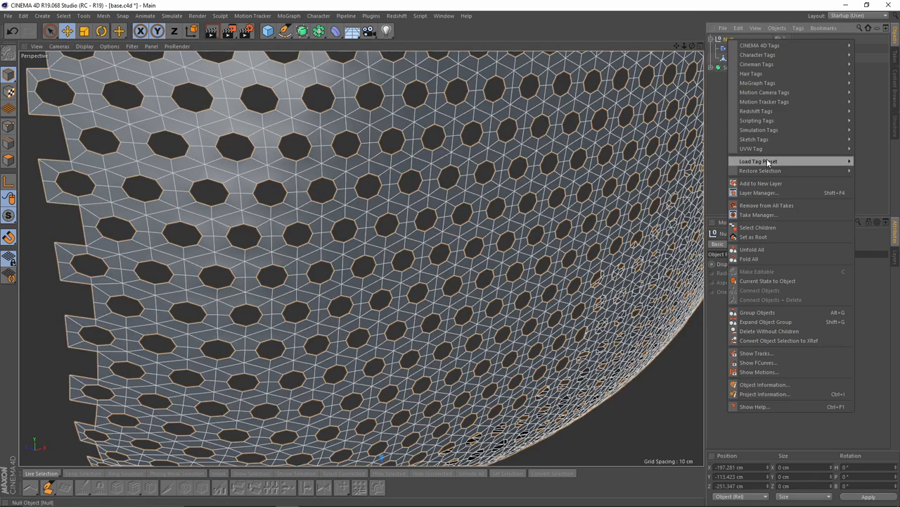
{"action": "mouse_move", "coordinate": [768, 282]}
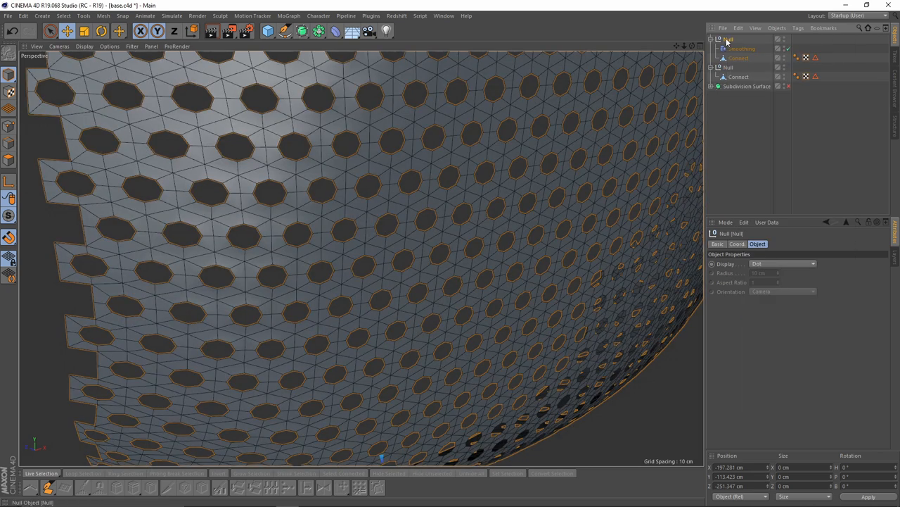
{"action": "left_click", "coordinate": [739, 47]}
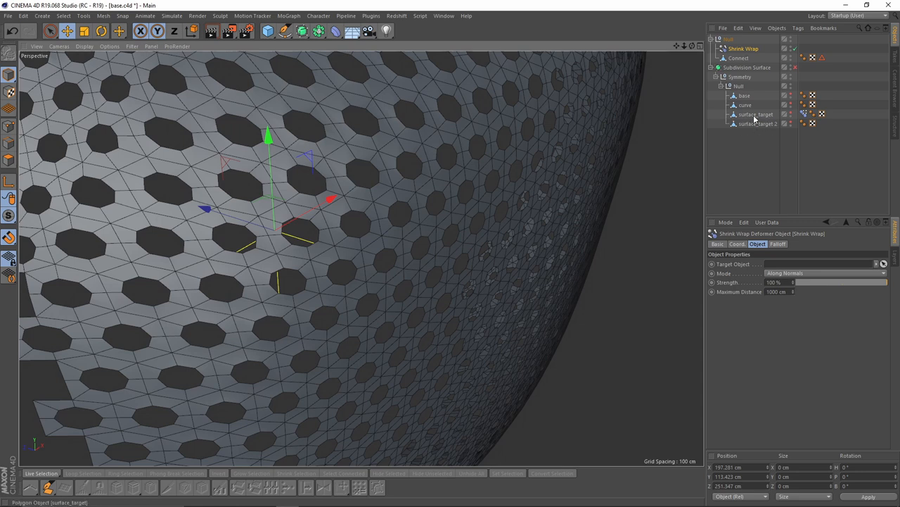
Set surface_target as the Shrink Wrap target and bake the deformed grille via Current State to Object
{"action": "left_click_drag", "start_coordinate": [757, 114], "coordinate": [785, 265]}
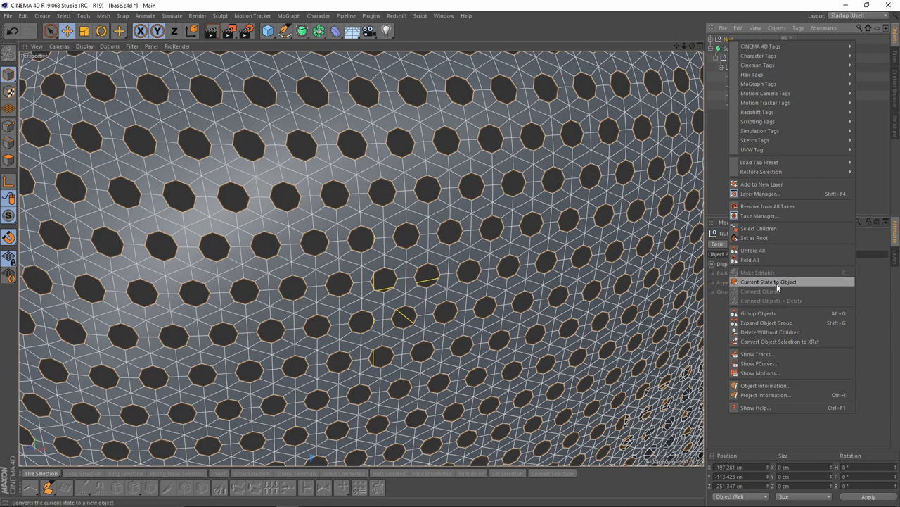
{"action": "left_click", "coordinate": [768, 281]}
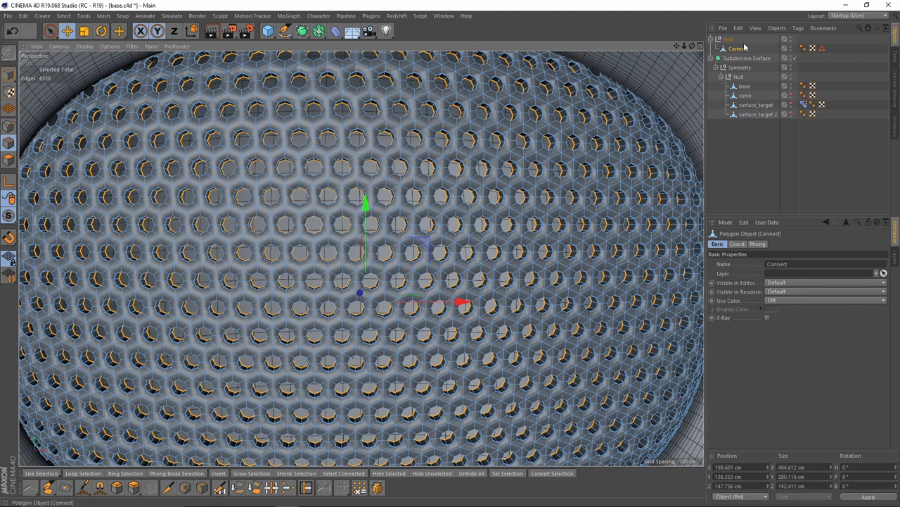
Rename the baked grille object to 'Connect' in the Object Manager
{"action": "double_click", "coordinate": [738, 47]}
{"action": "type", "text": "grid"}
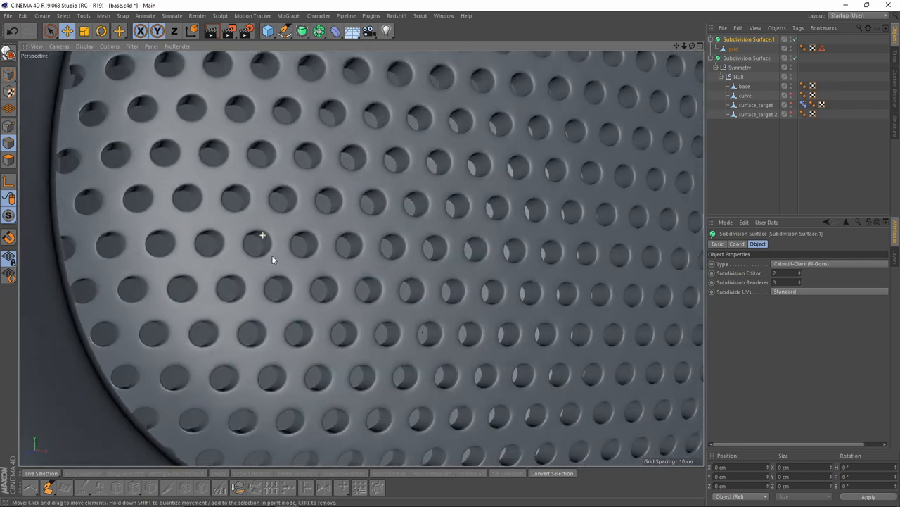
Zoom out to check the speaker front, then collapse the speaker body hierarchy in the Object Manager
{"action": "scroll", "scroll_direction": "down", "scroll_amount": 3}
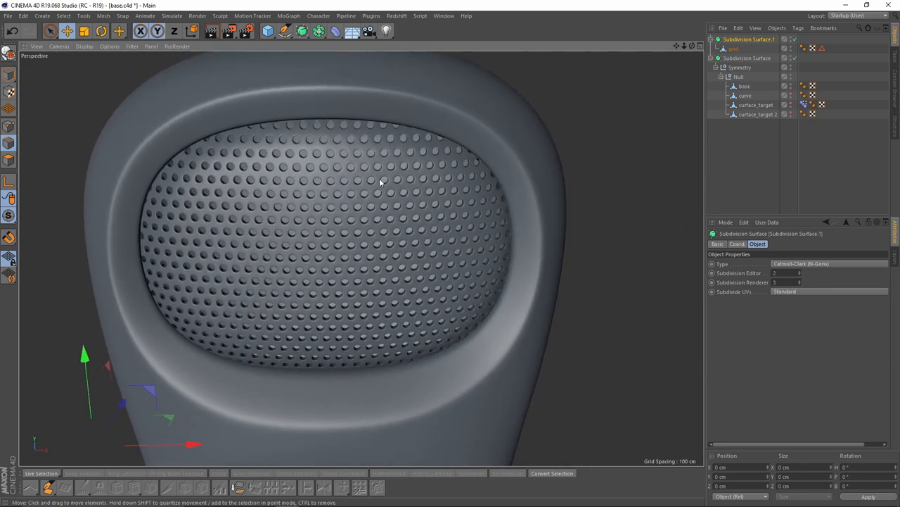
{"action": "scroll", "scroll_direction": "down", "scroll_amount": 3}
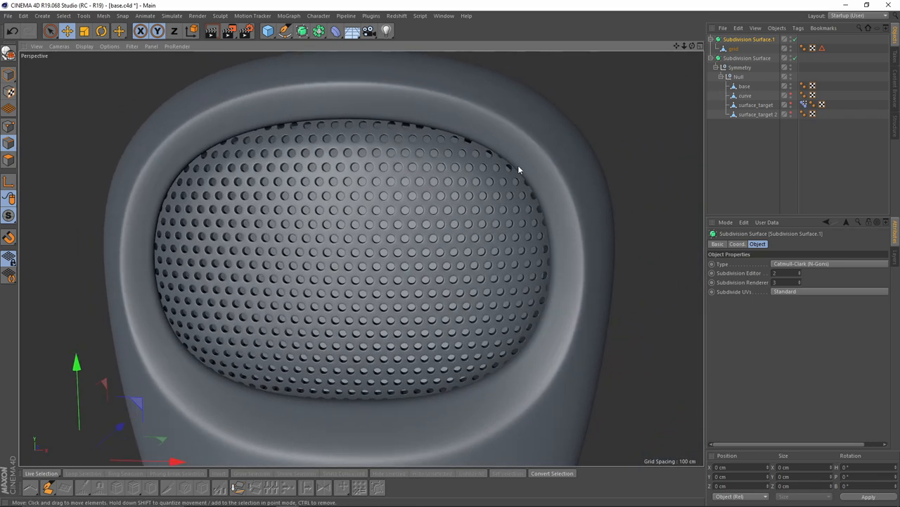
{"action": "left_click", "coordinate": [739, 76]}
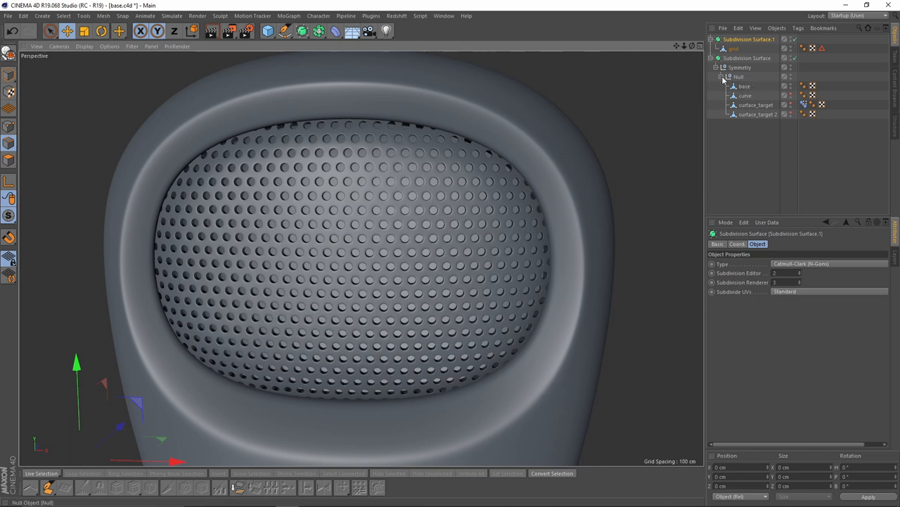
{"action": "left_click", "coordinate": [720, 76]}
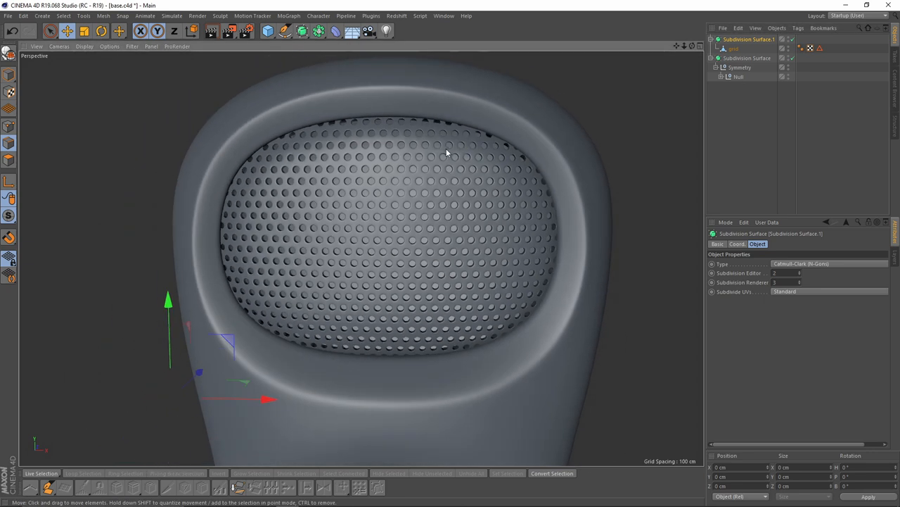